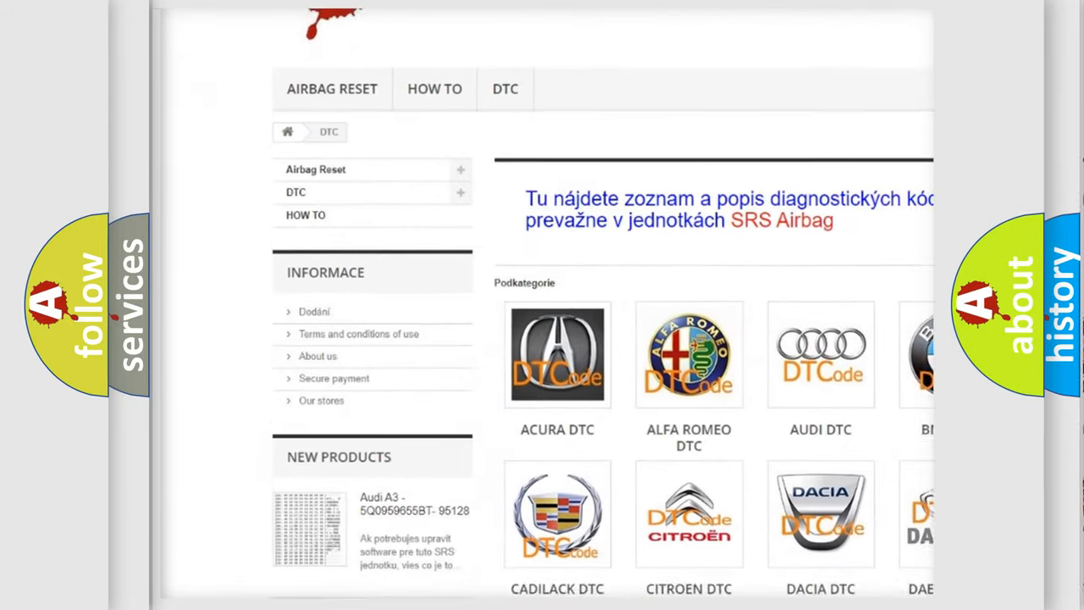
scroll(down, 3)
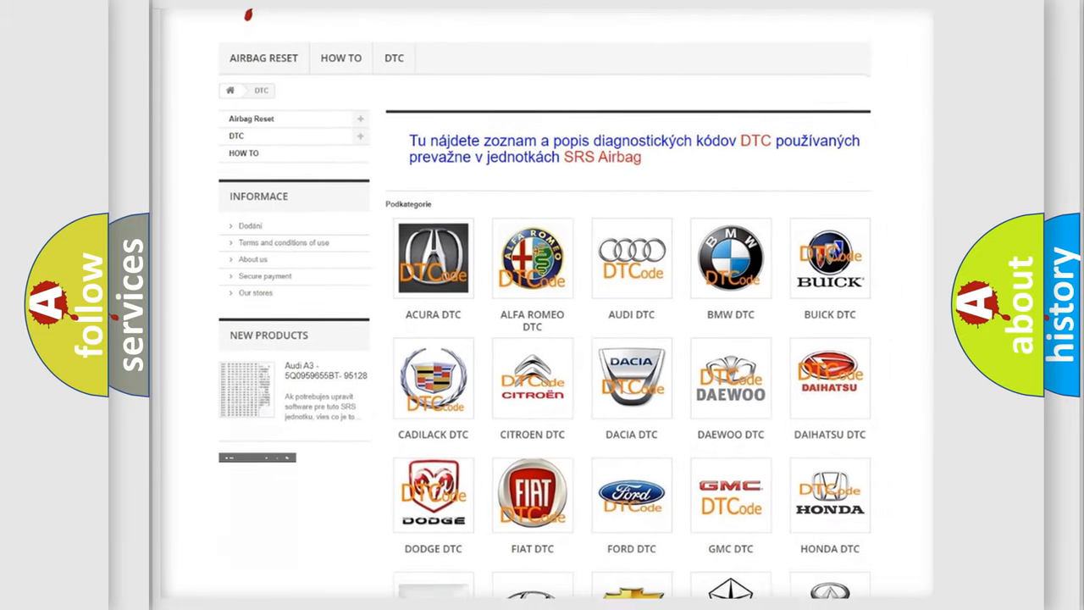
scroll(down, 3)
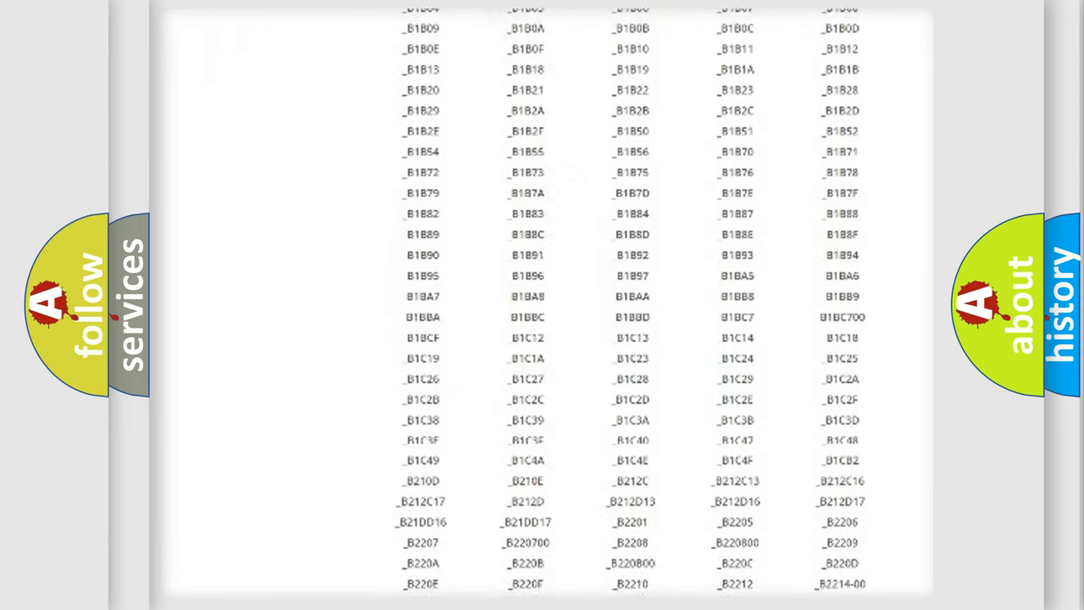
scroll(down, 3)
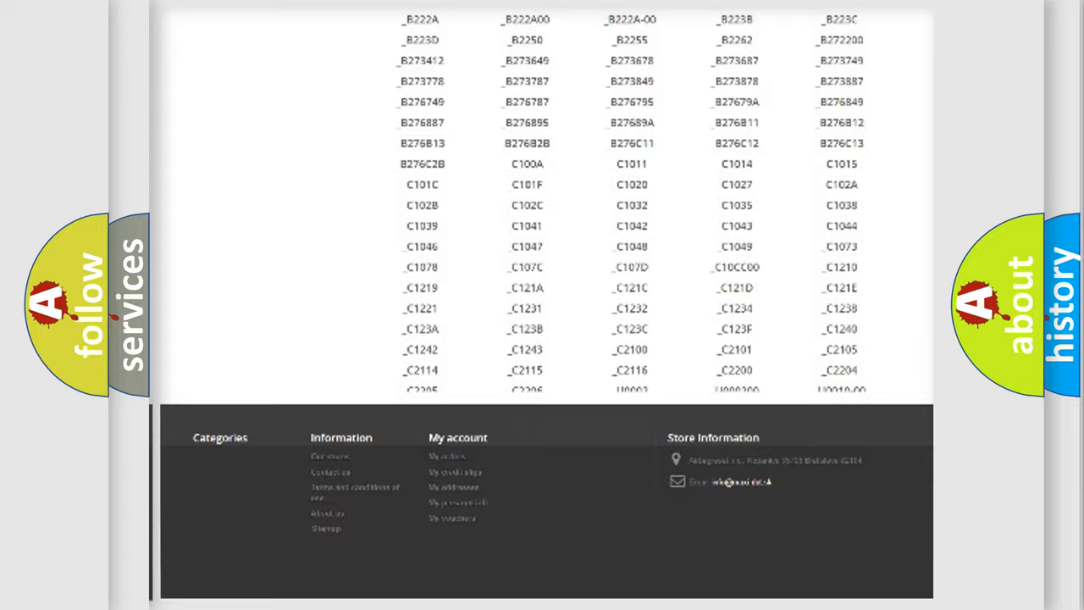